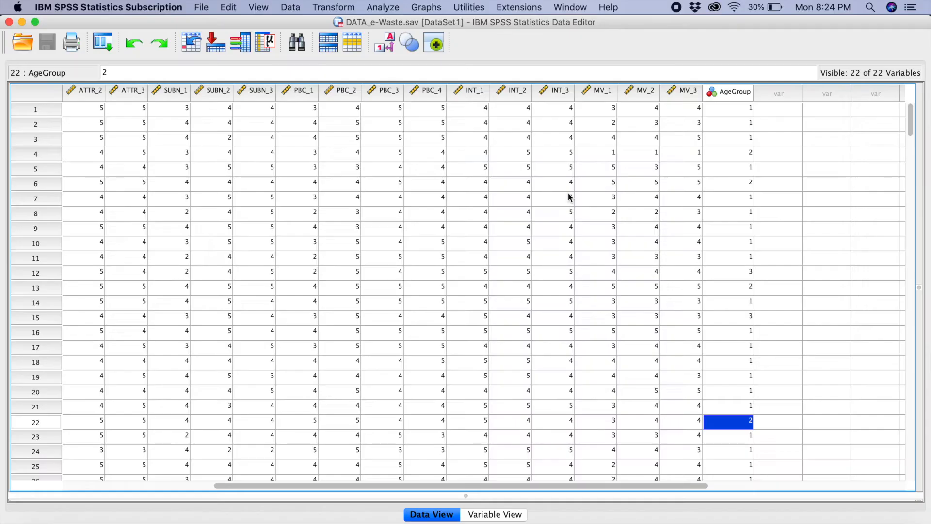
mouse_move(489, 520)
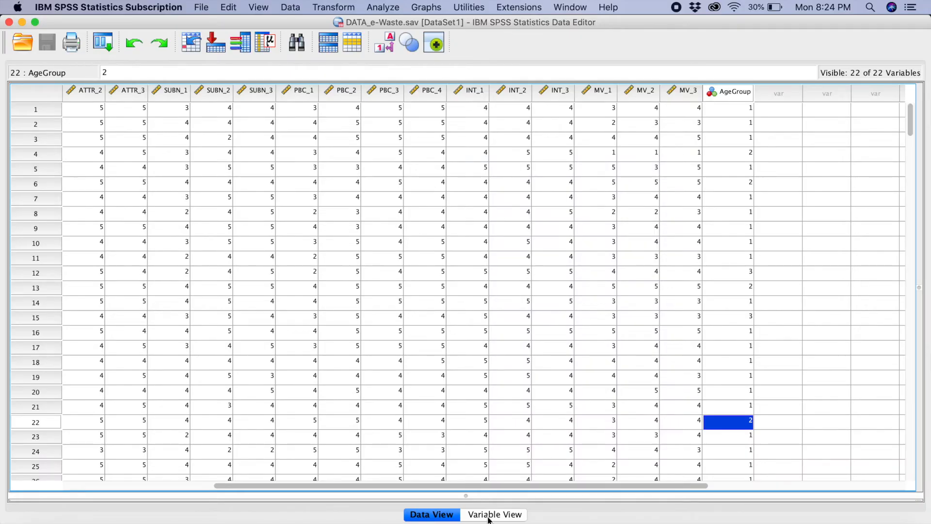
Switch the Data Editor to Variable View to see the variable definitions.
click(494, 514)
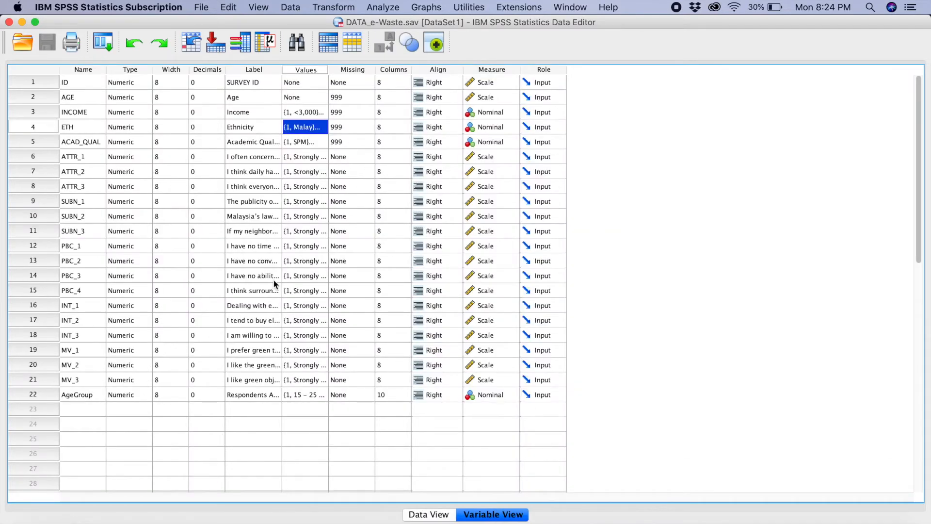
mouse_move(47, 126)
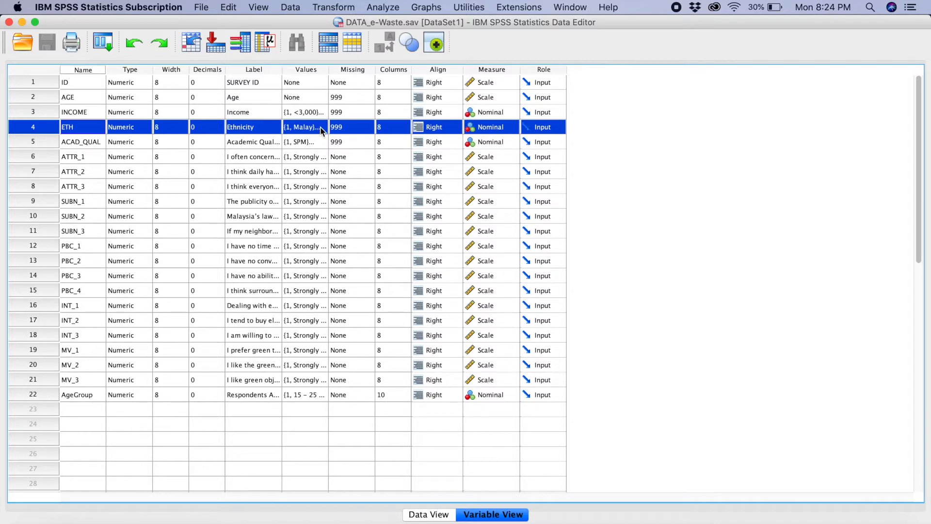
click(321, 126)
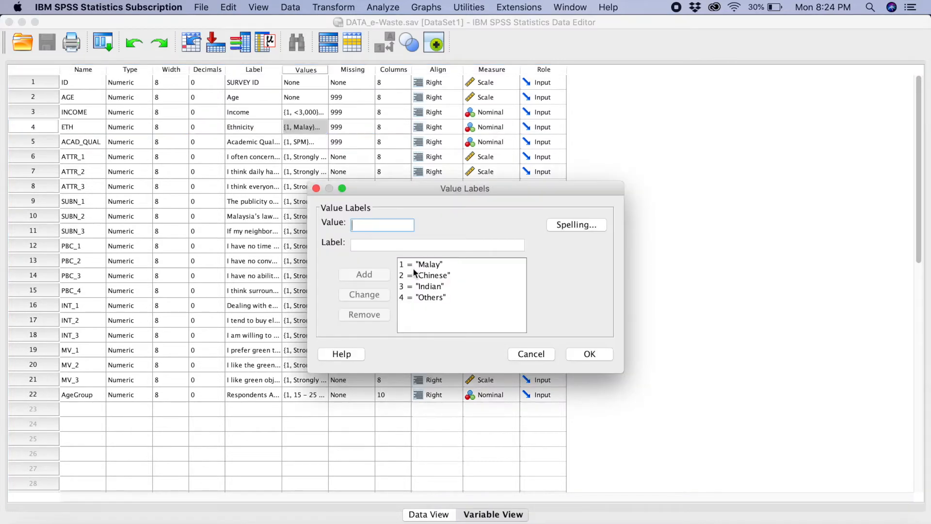
mouse_move(425, 302)
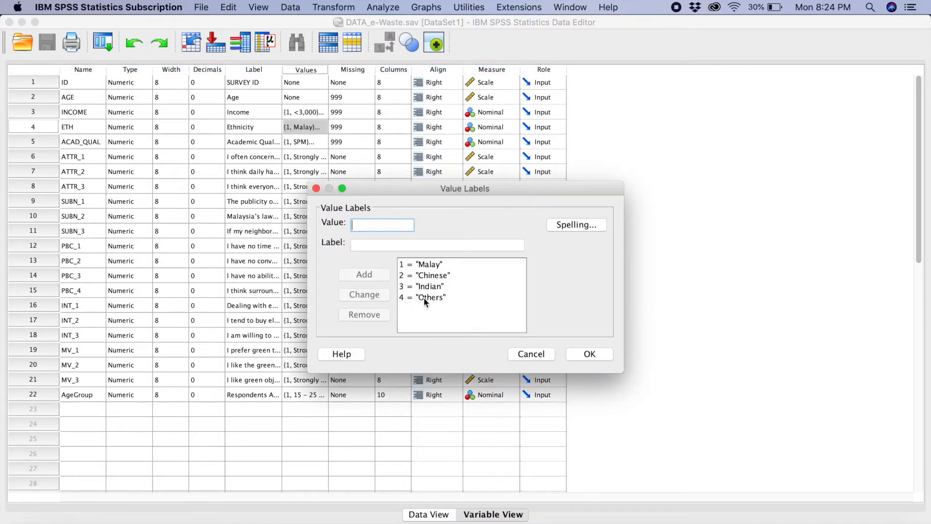
mouse_move(380, 277)
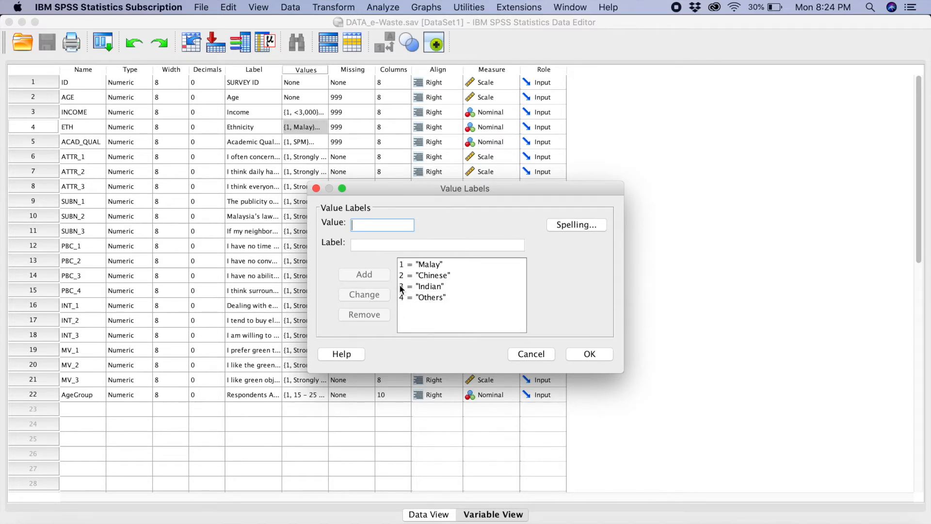
mouse_move(401, 300)
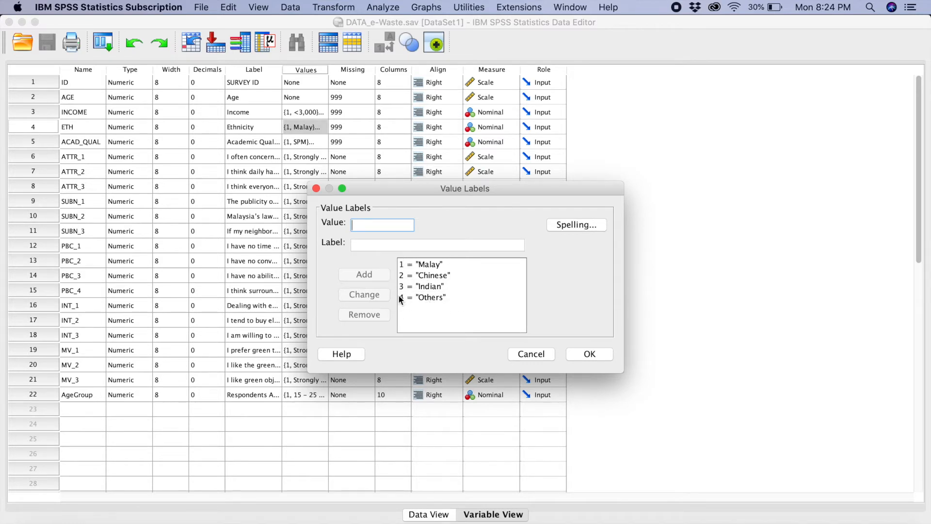
click(425, 286)
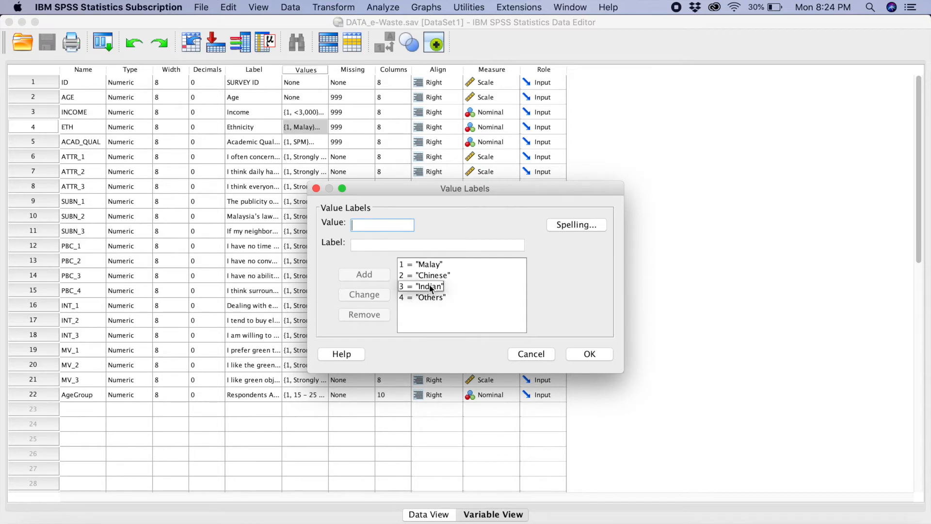
click(422, 286)
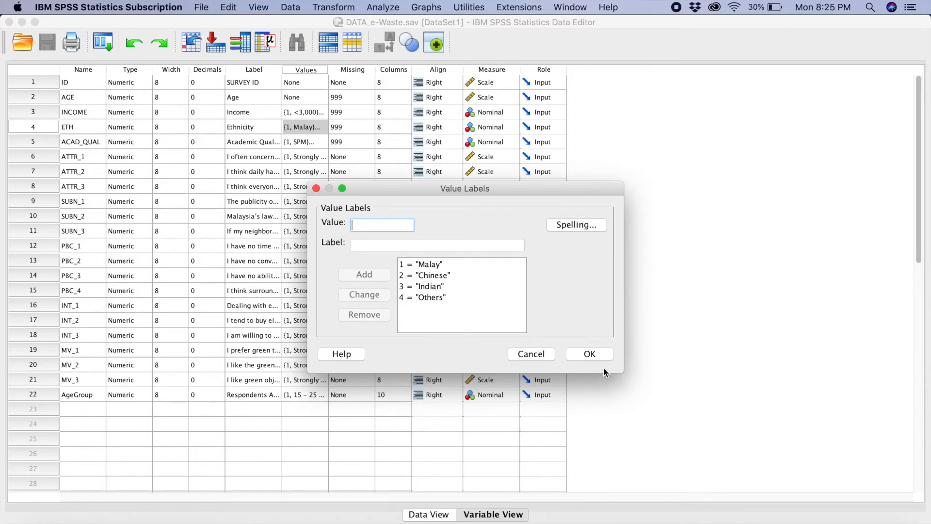
click(589, 354)
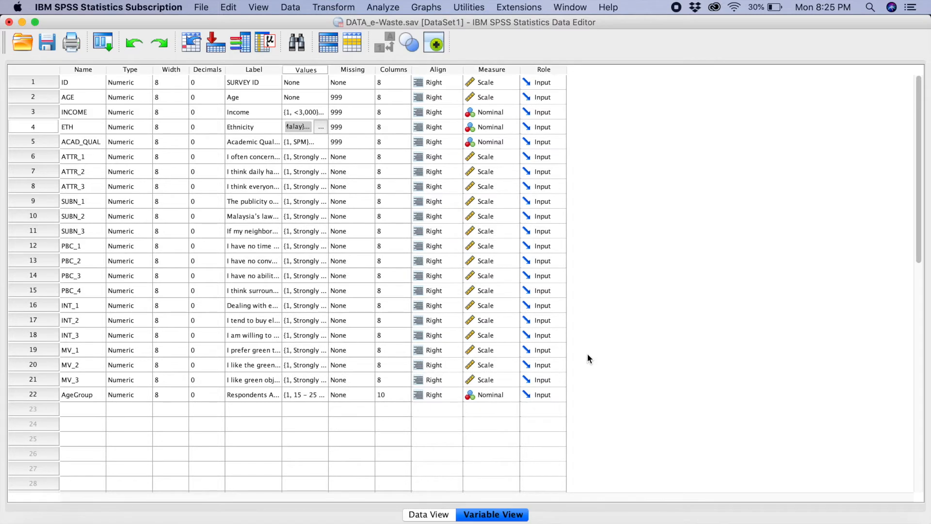
Start Recode into Different Variables, reset it, and move ETH into the recode list.
click(332, 7)
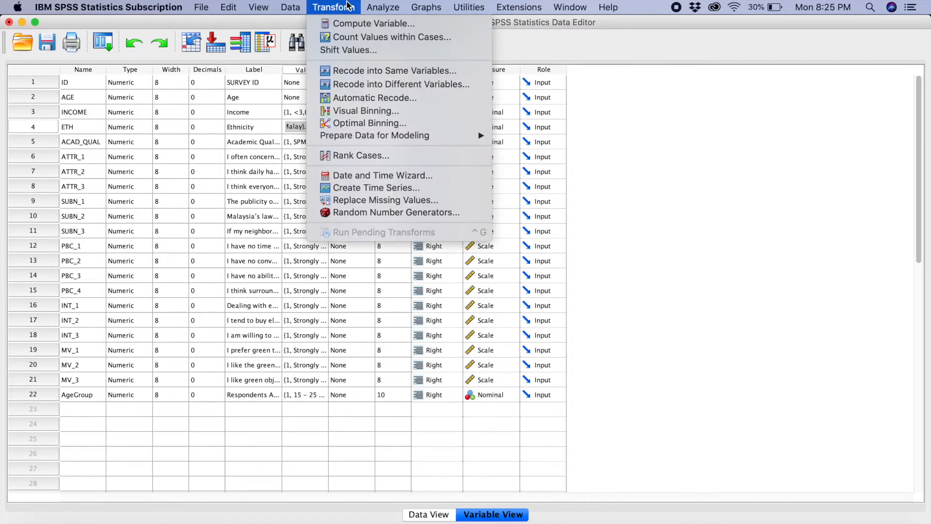
mouse_move(400, 83)
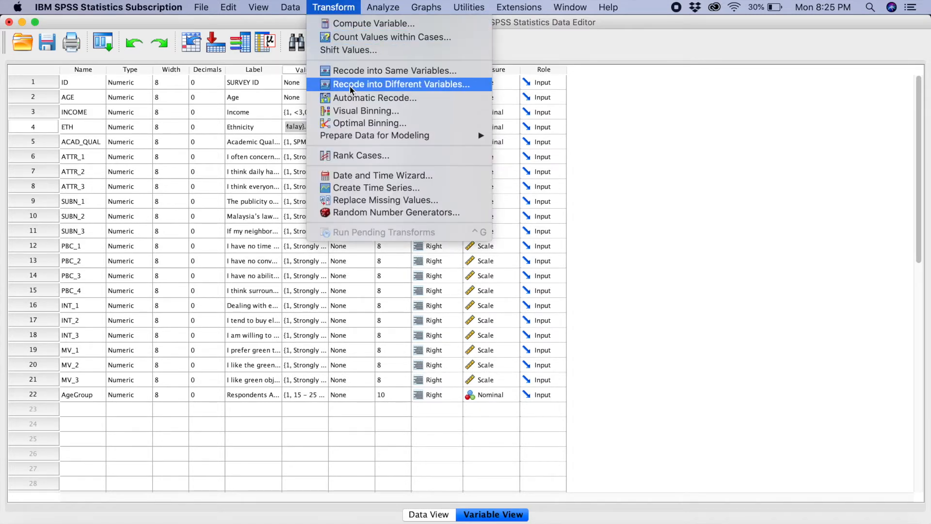
click(399, 83)
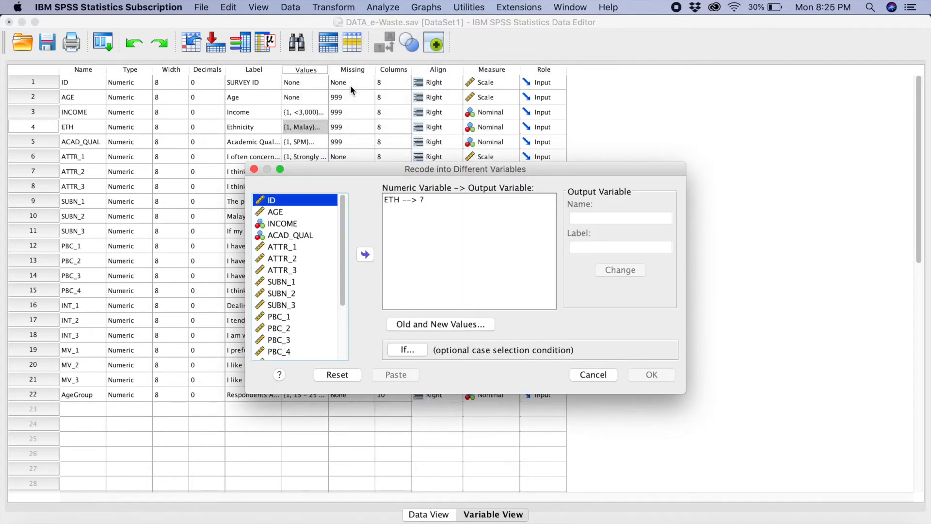
mouse_move(408, 216)
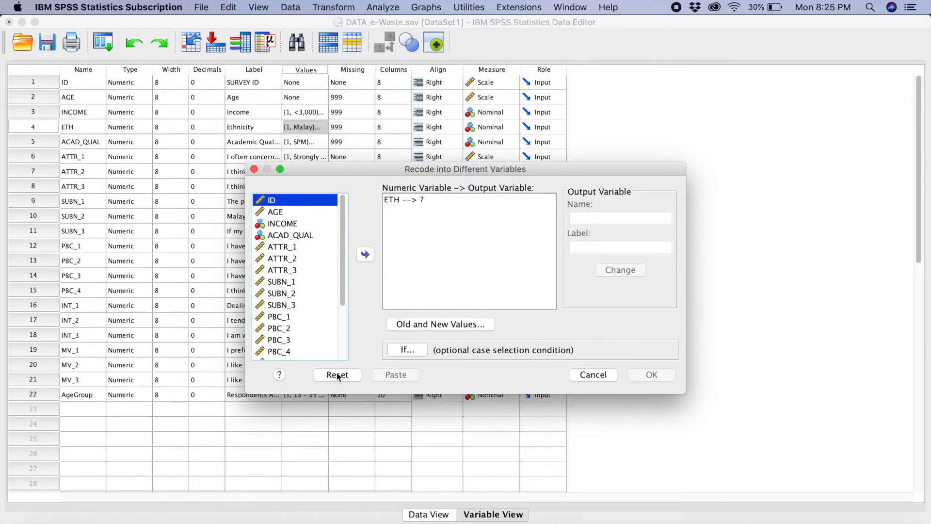
click(337, 375)
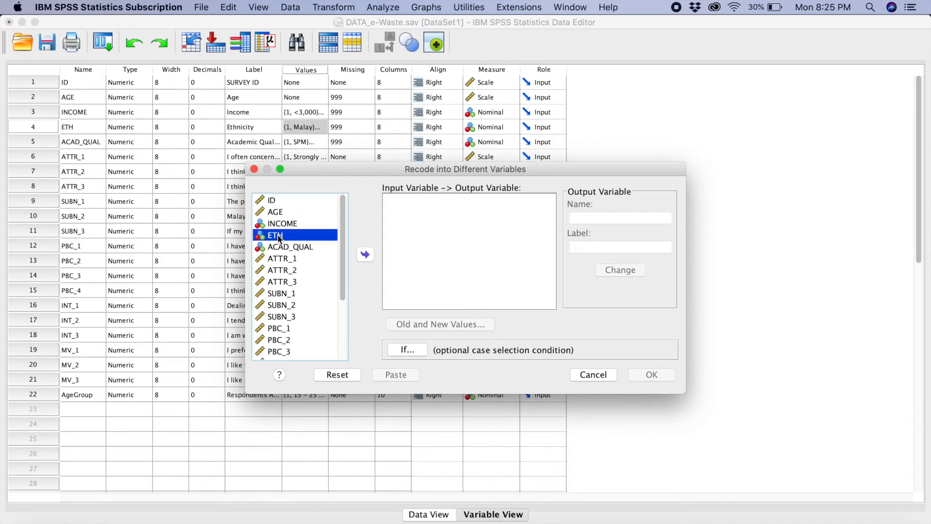
click(365, 254)
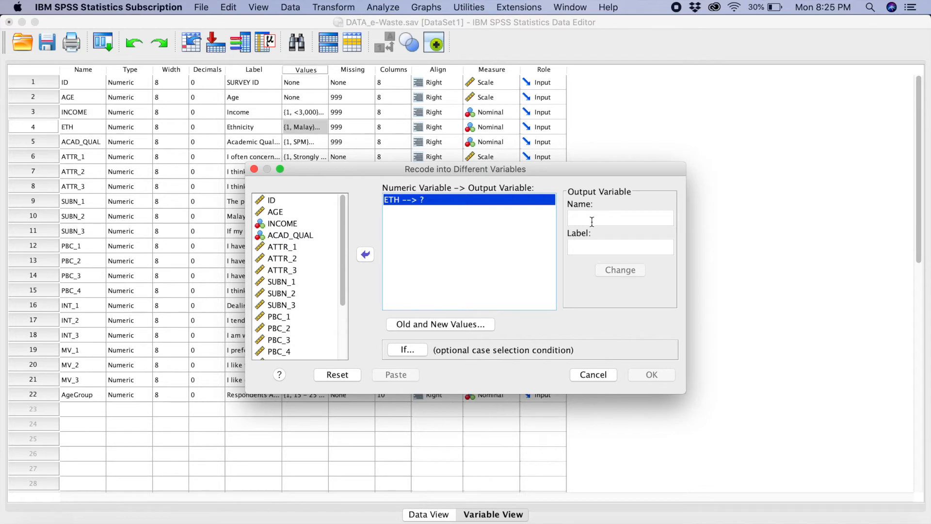
Enter the output variable name ETH_New with the label Ethnicity.
click(620, 219)
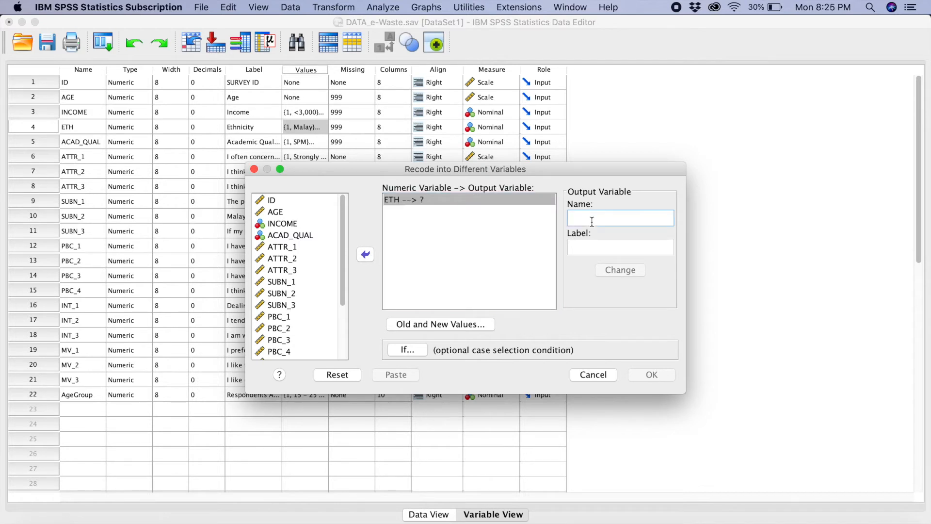
text(ET)
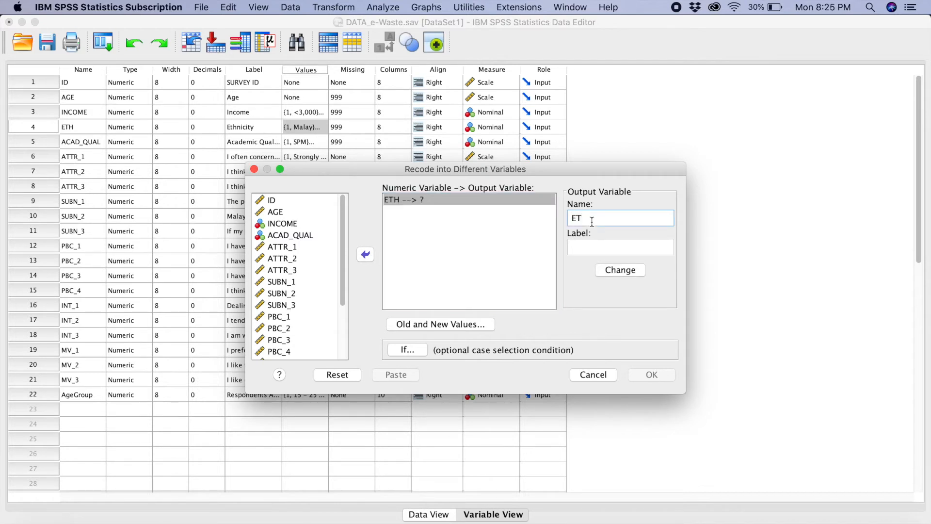
text(H)
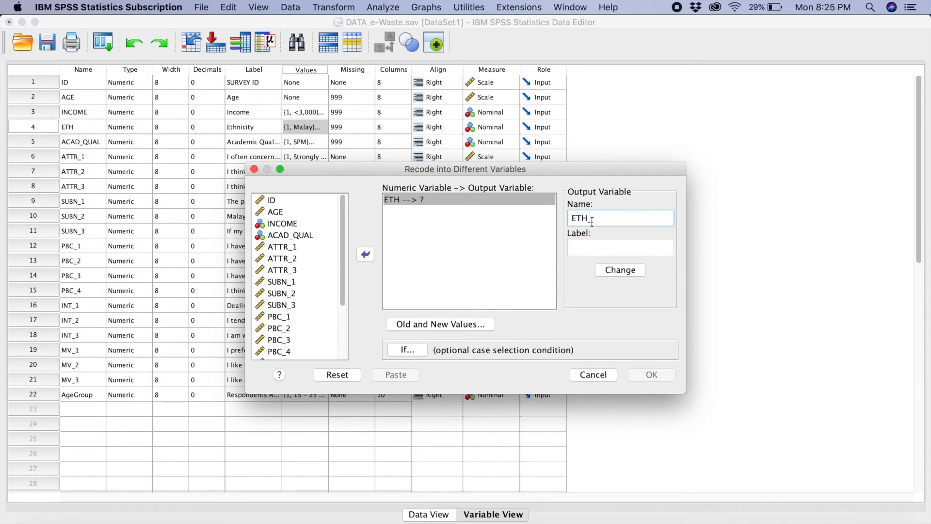
text(_New)
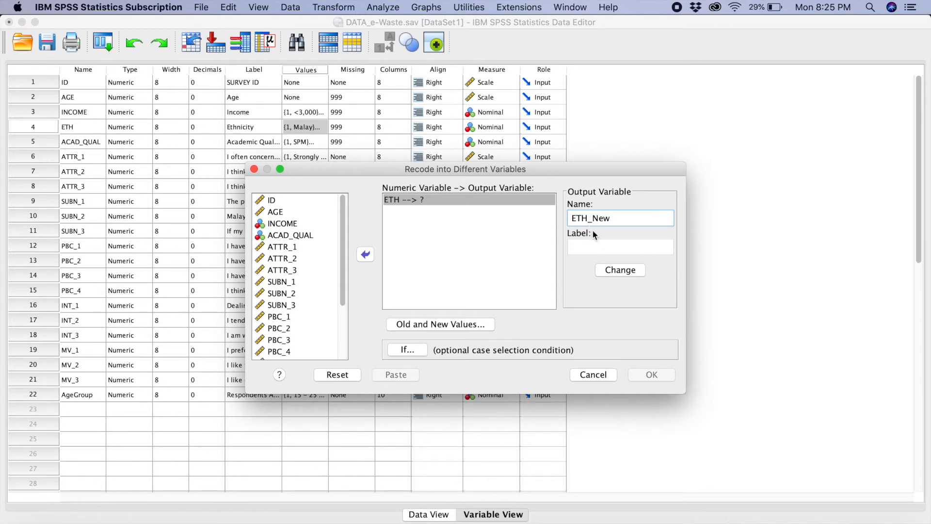
click(620, 246)
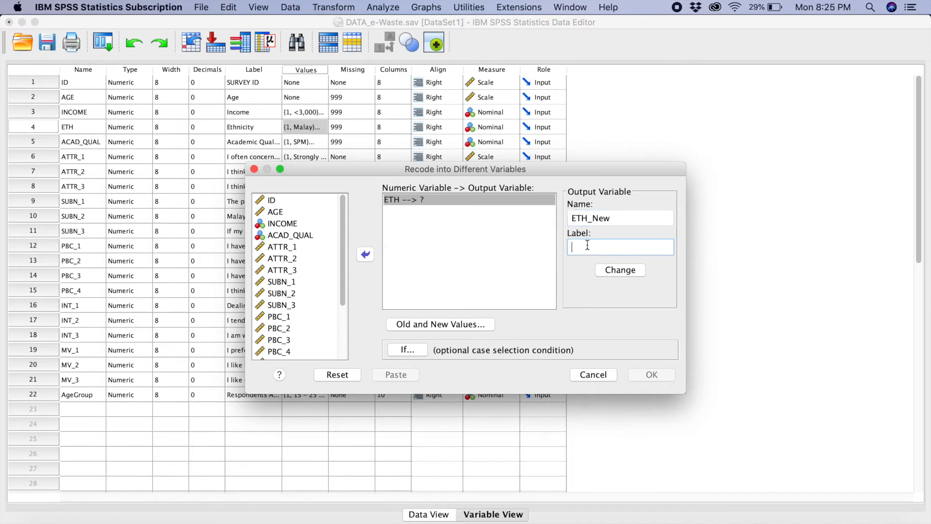
text(Ethn)
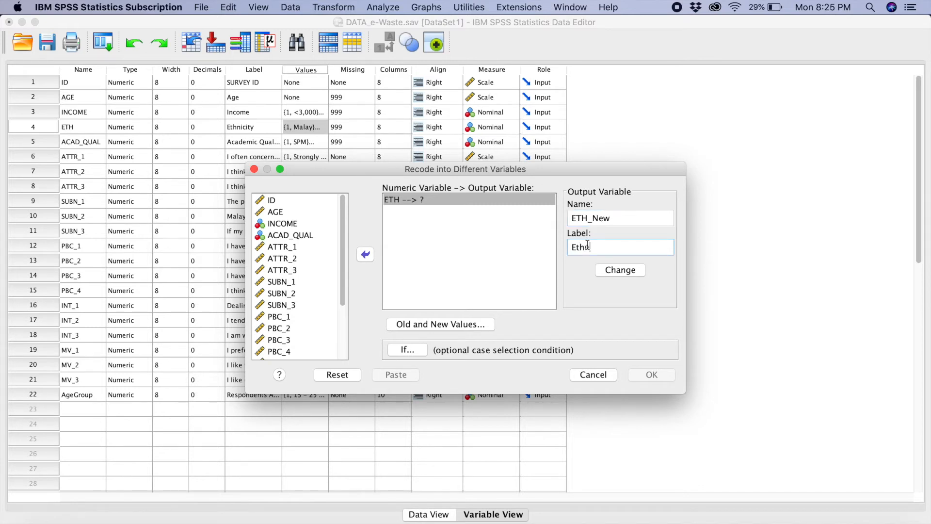
text(Ethnicity)
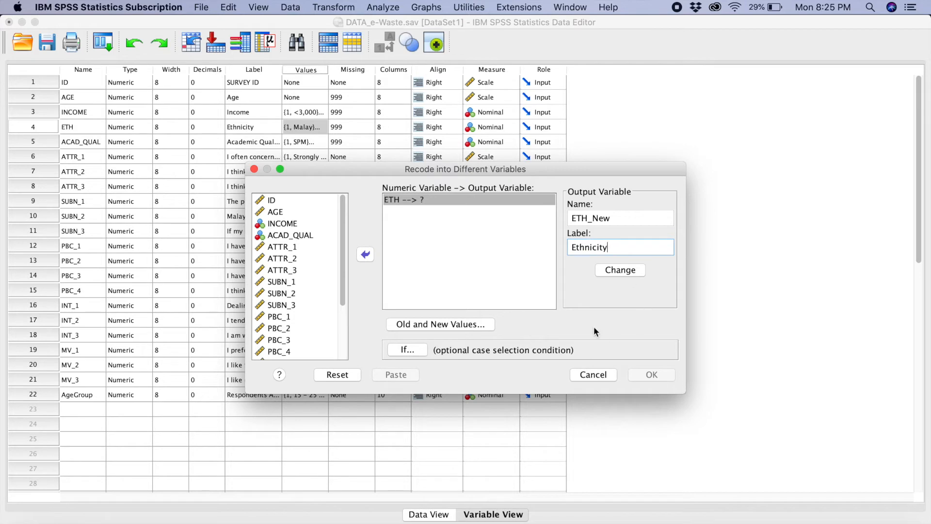
mouse_move(436, 330)
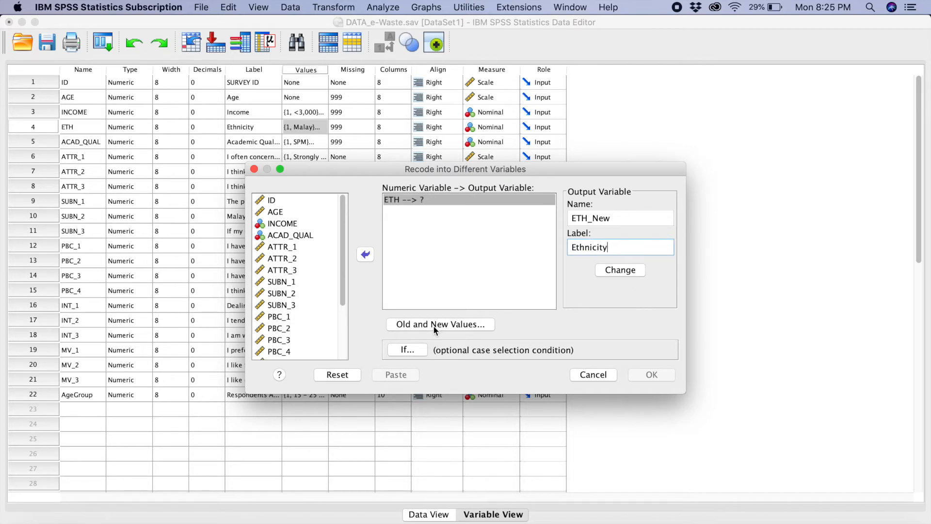
In Old and New Values, add the rules keeping code 1 as 1 and code 2 as 2.
click(440, 324)
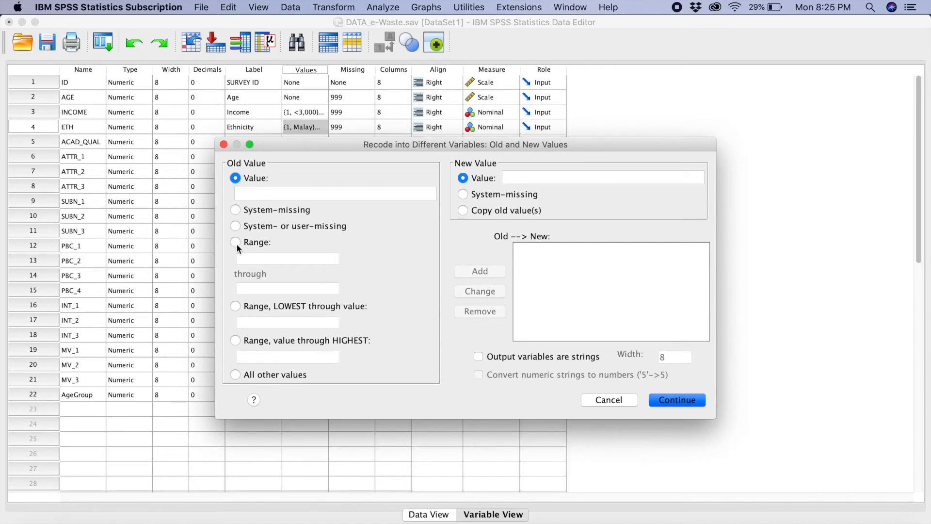
click(335, 193)
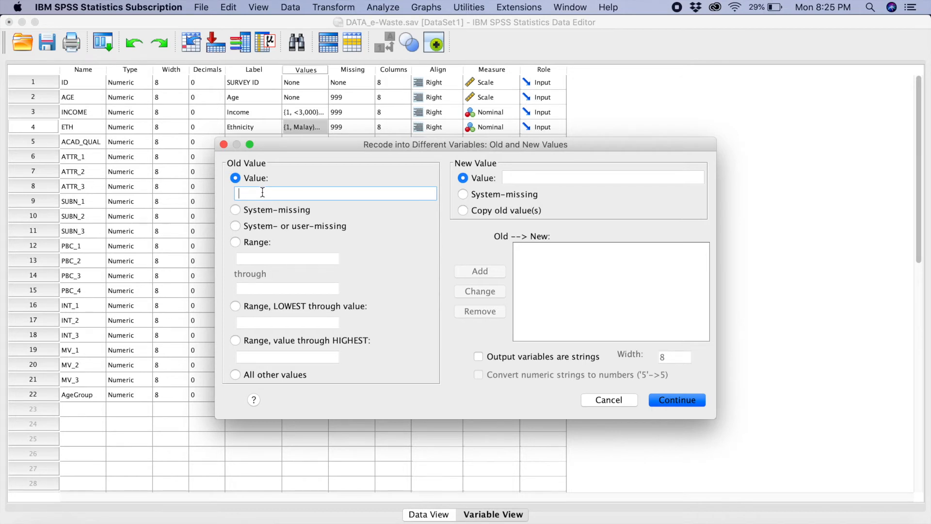
text(1)
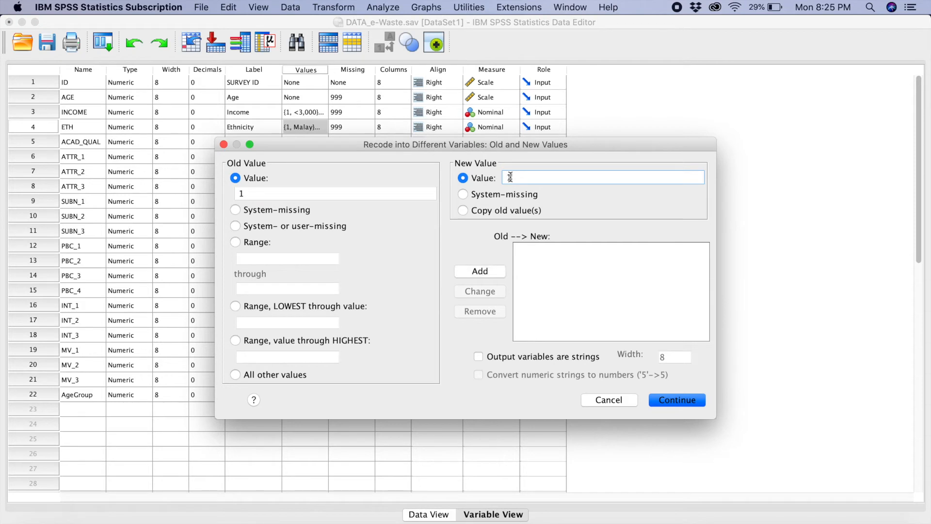
click(480, 271)
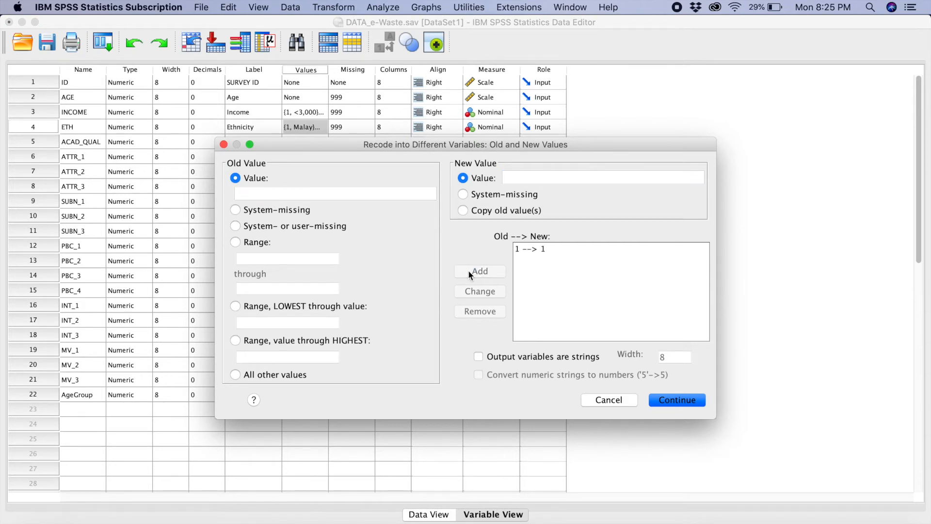
text(2)
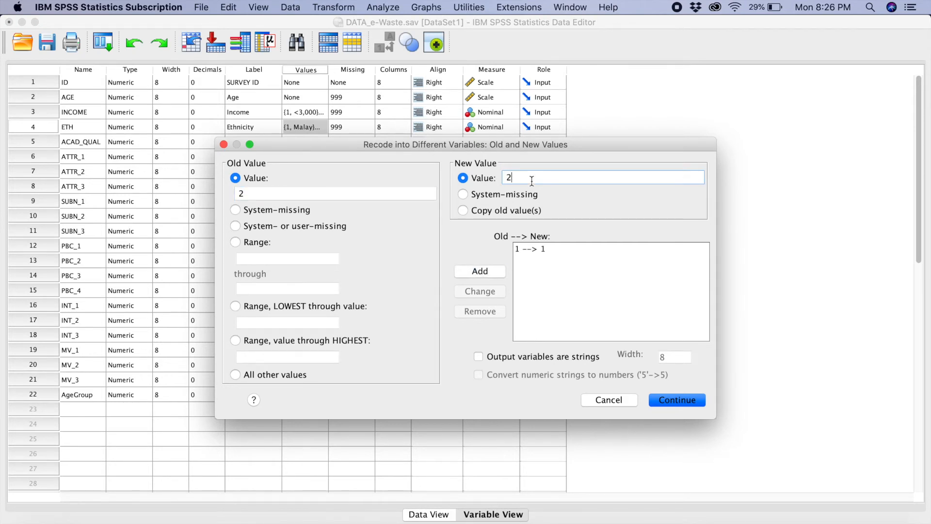
click(479, 271)
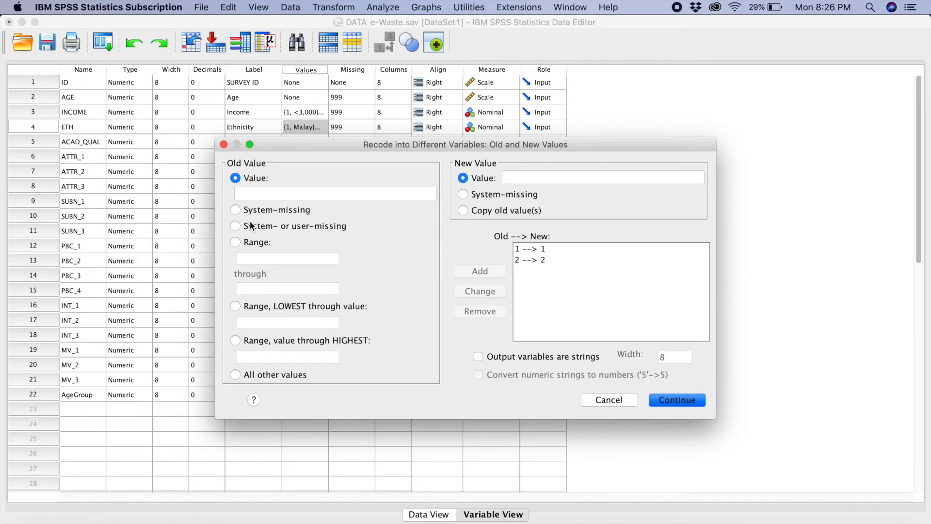
Add the range rule recoding 3 through 4 into 3 and confirm the mappings with Continue.
click(335, 193)
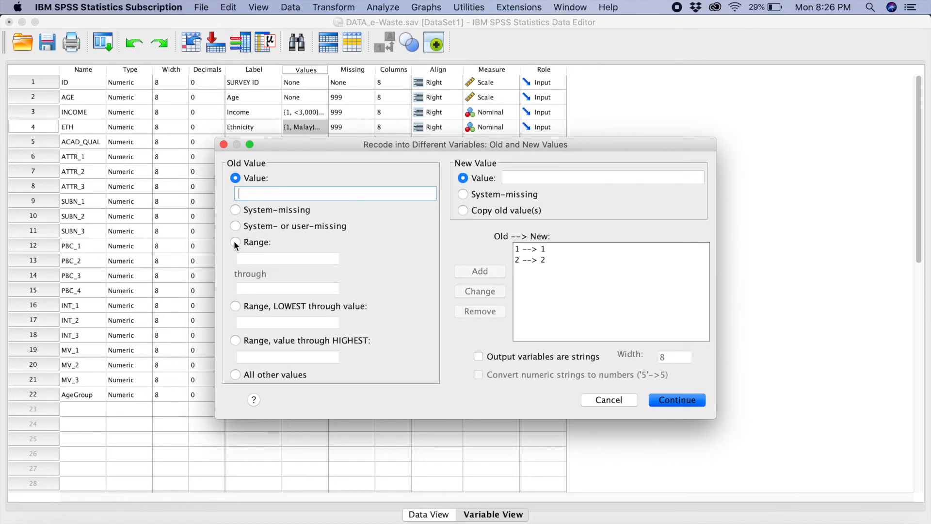
click(236, 242)
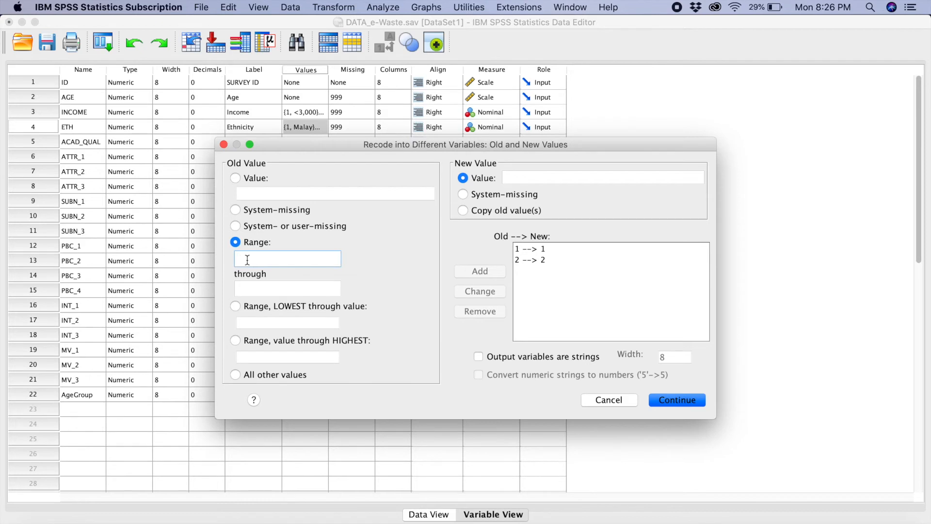
text(3)
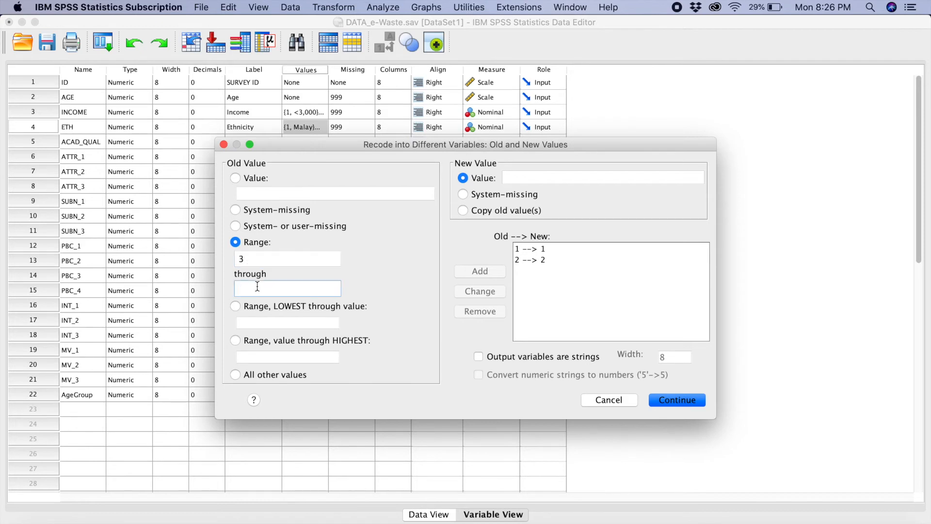
text(4)
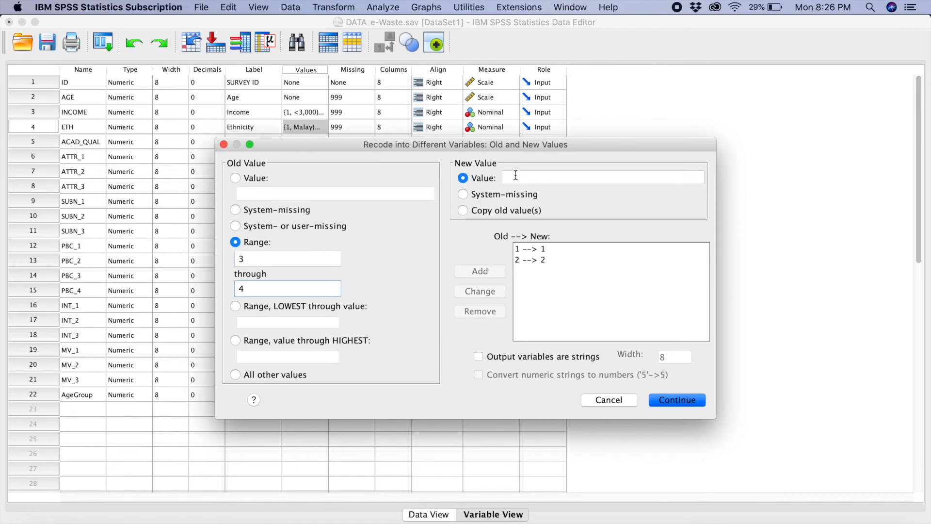
text(3)
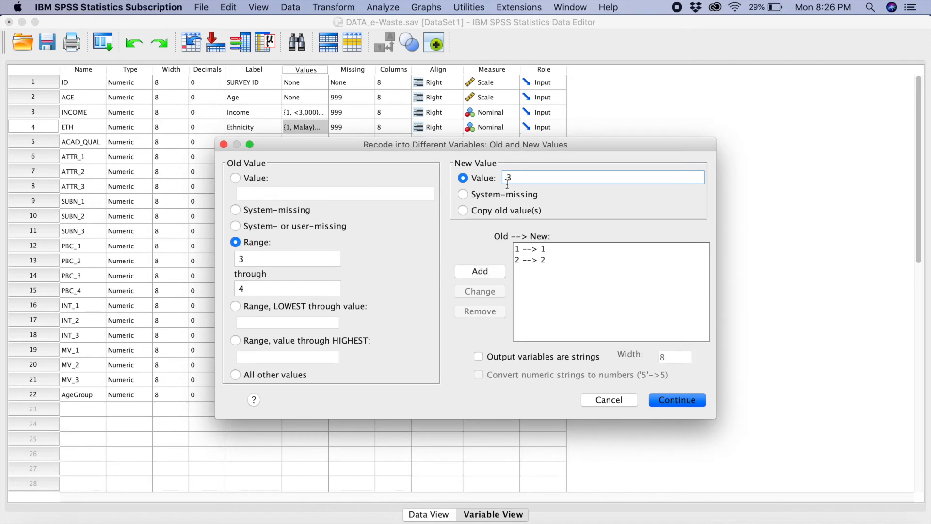
click(481, 271)
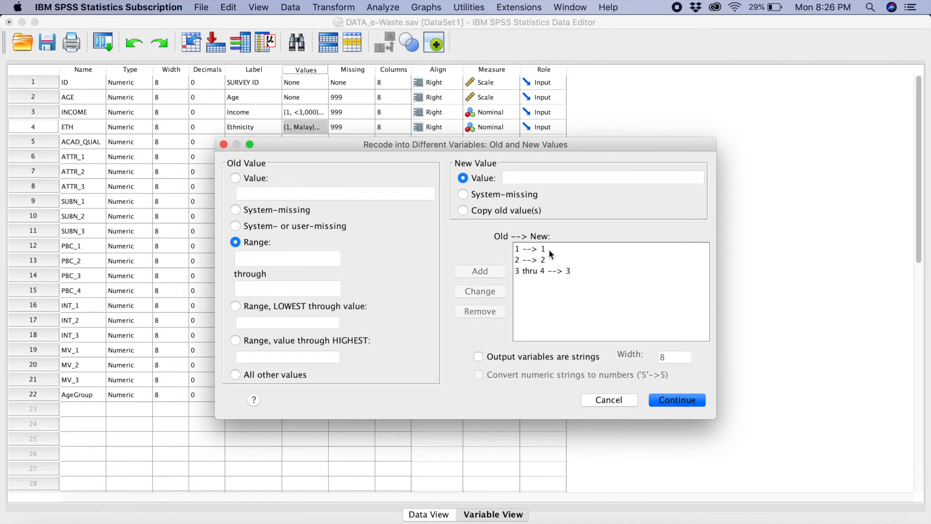
mouse_move(544, 261)
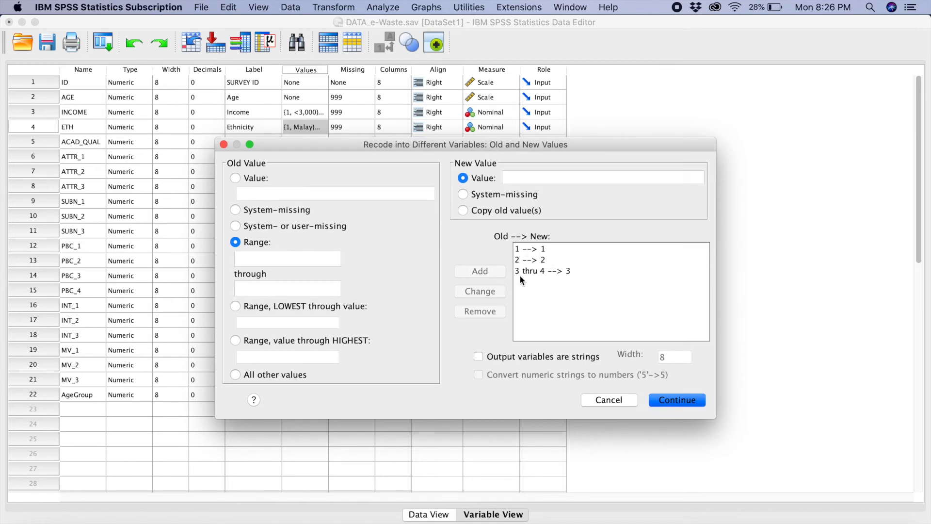
click(541, 271)
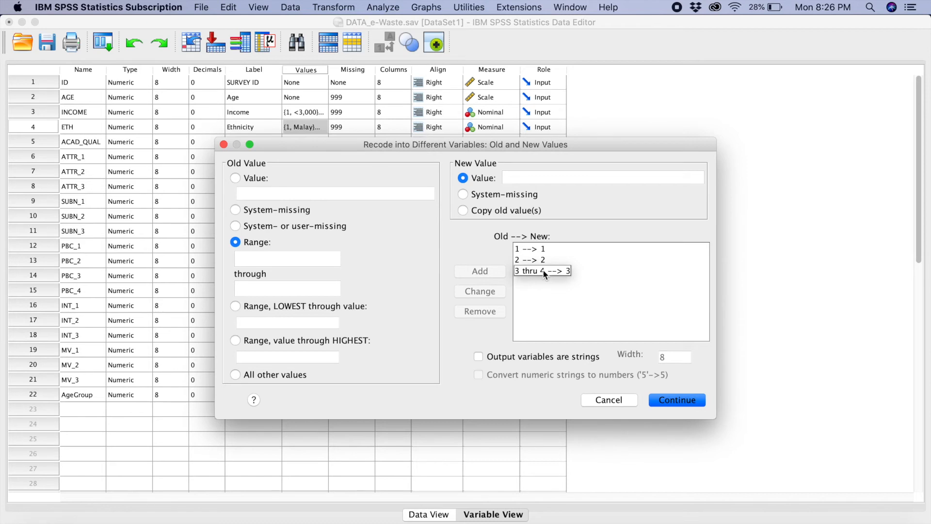
mouse_move(665, 403)
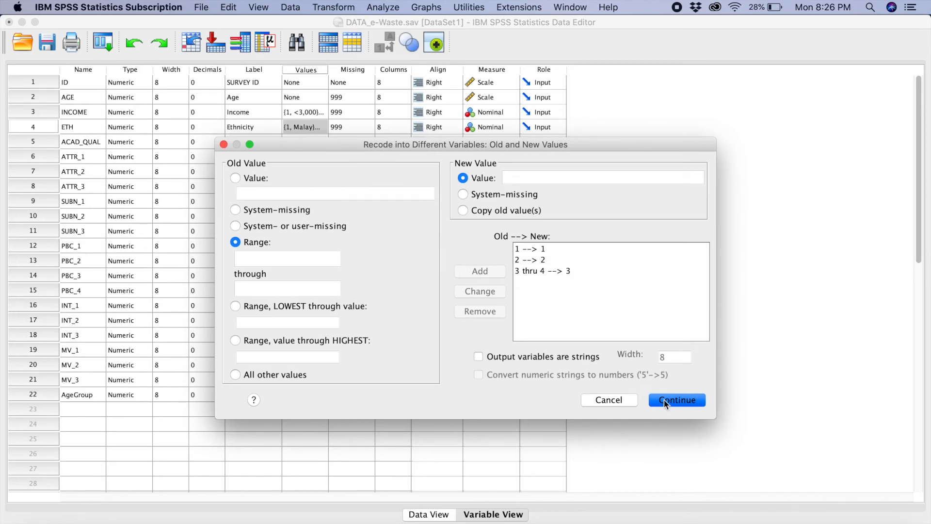
click(676, 399)
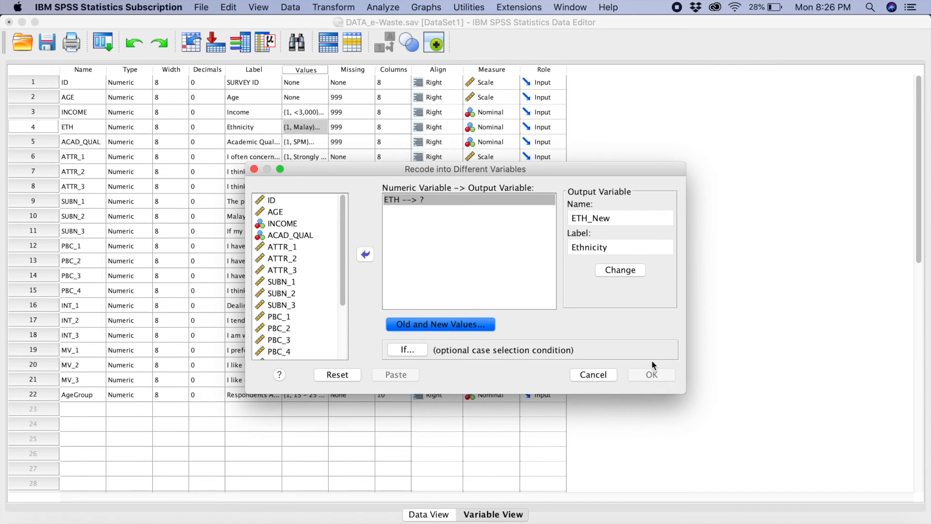
Apply the ETH_New output name with Change and run the recode to create the variable.
click(619, 270)
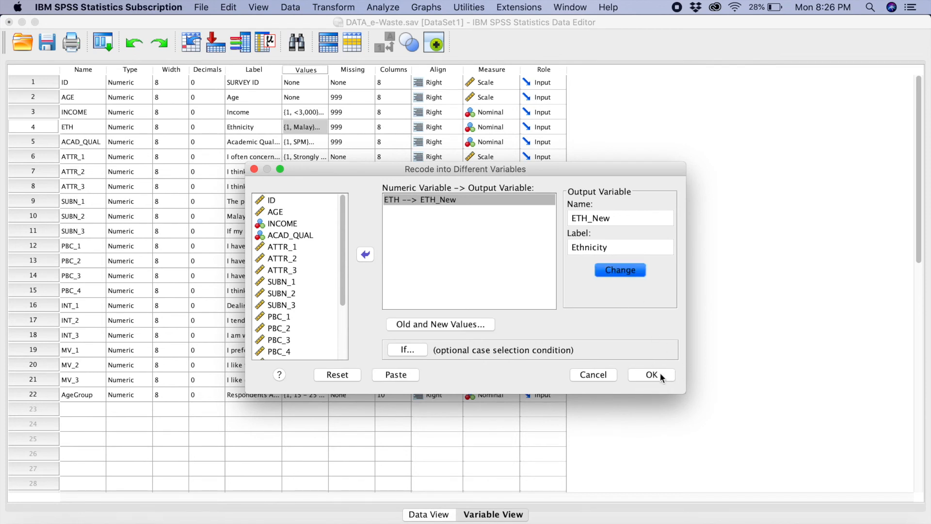
click(652, 375)
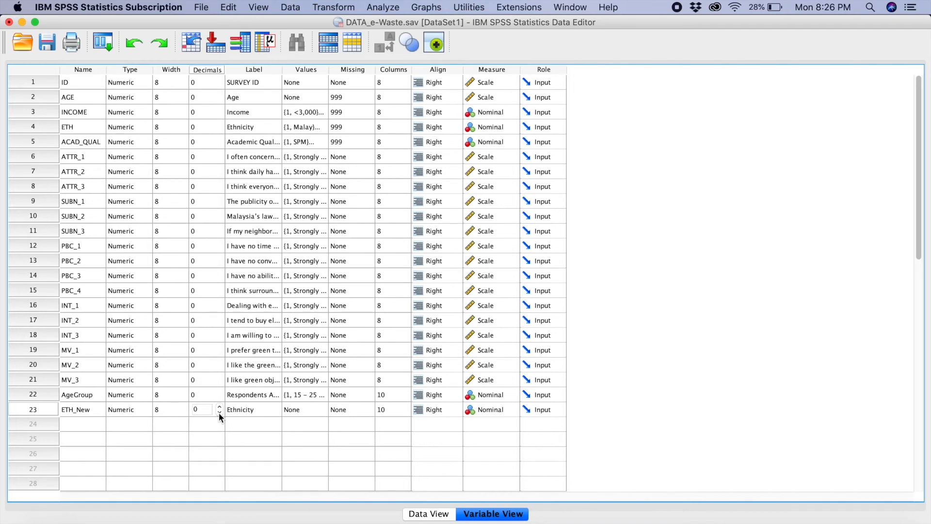
click(321, 410)
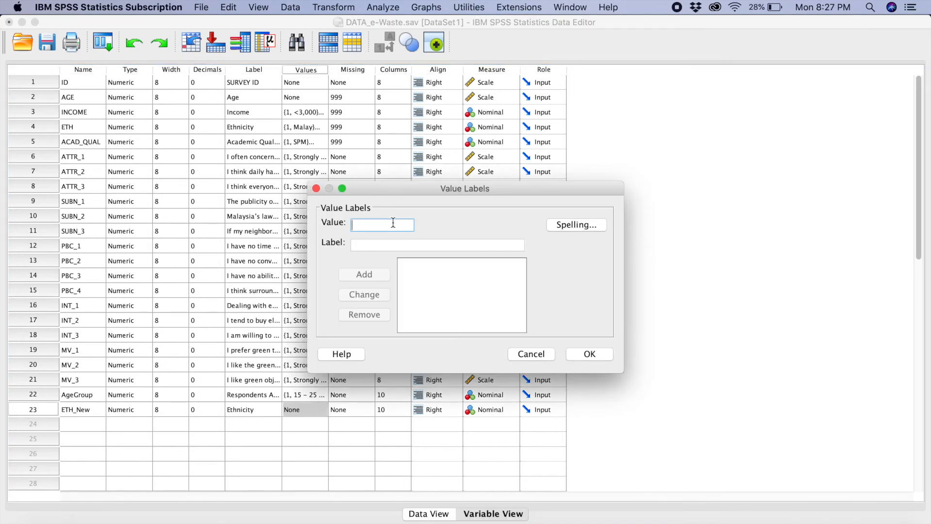
Define ETH_New value labels 1 Malay, 2 Chinese, 3 Indian and Others, and save them.
text(1)
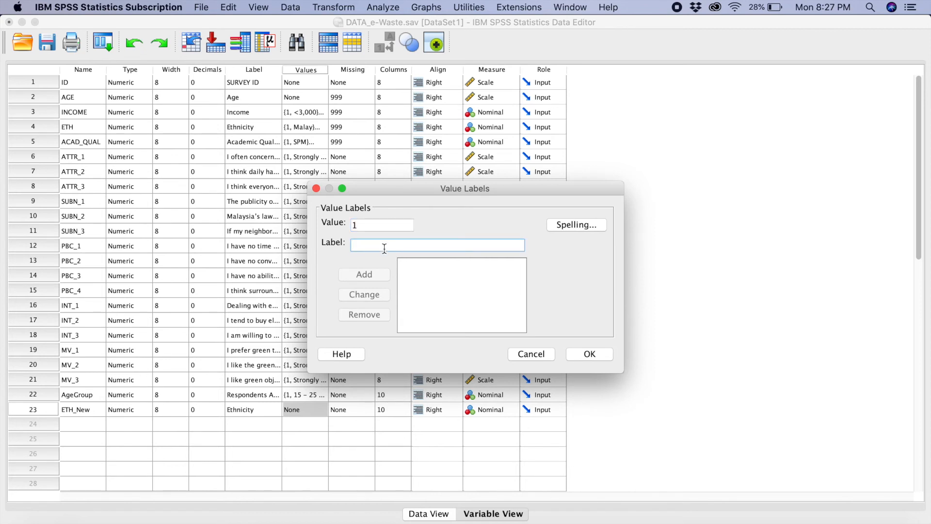
text(Malay)
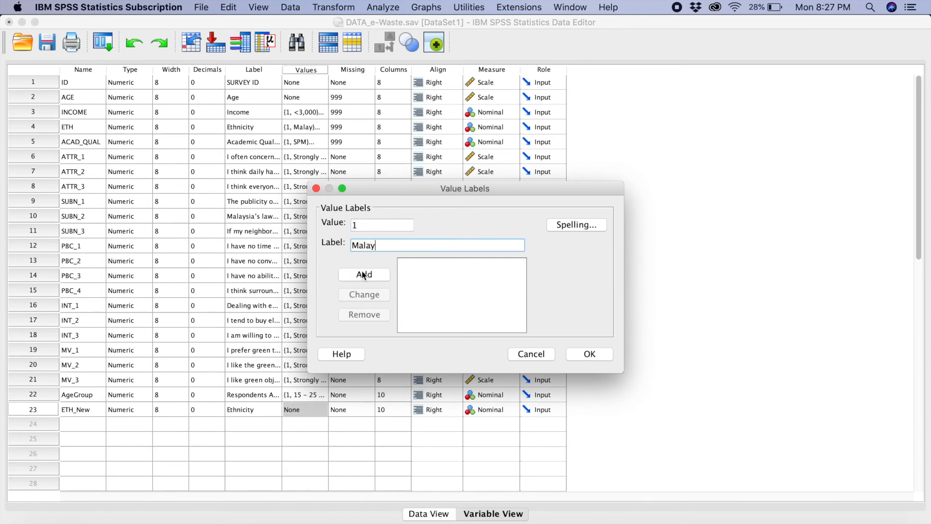
click(363, 273)
text(Chinese)
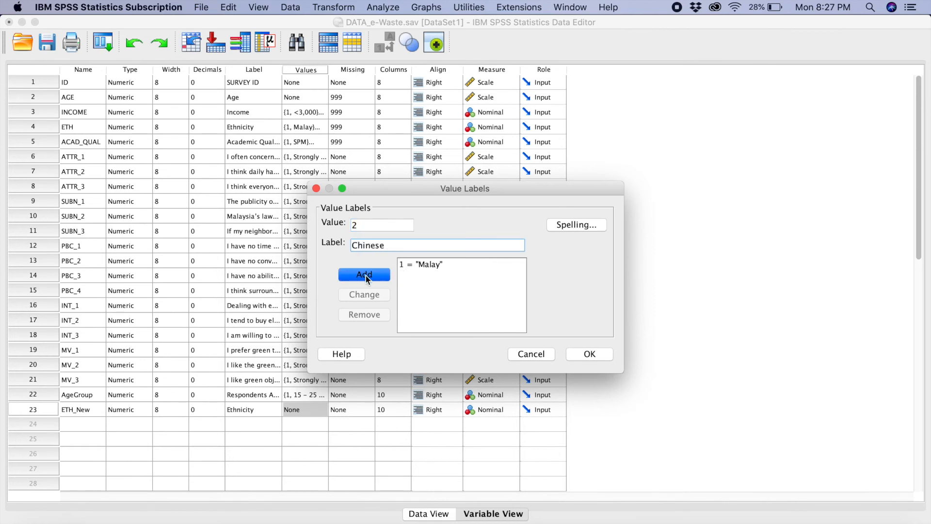
click(364, 273)
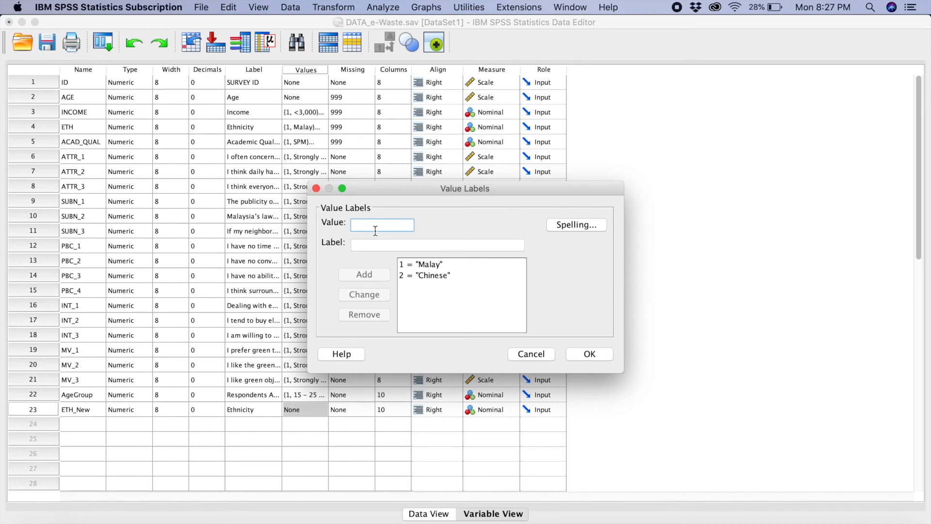
text(Indian and Others)
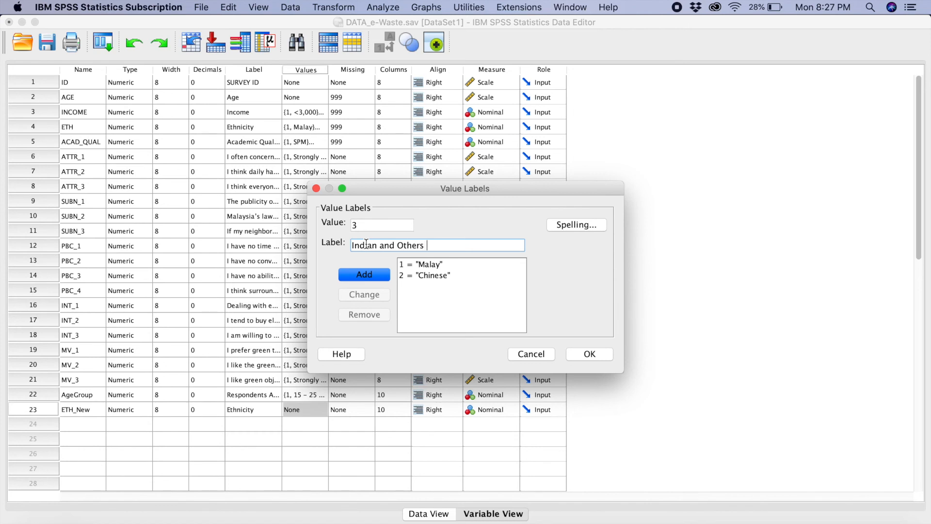
click(364, 275)
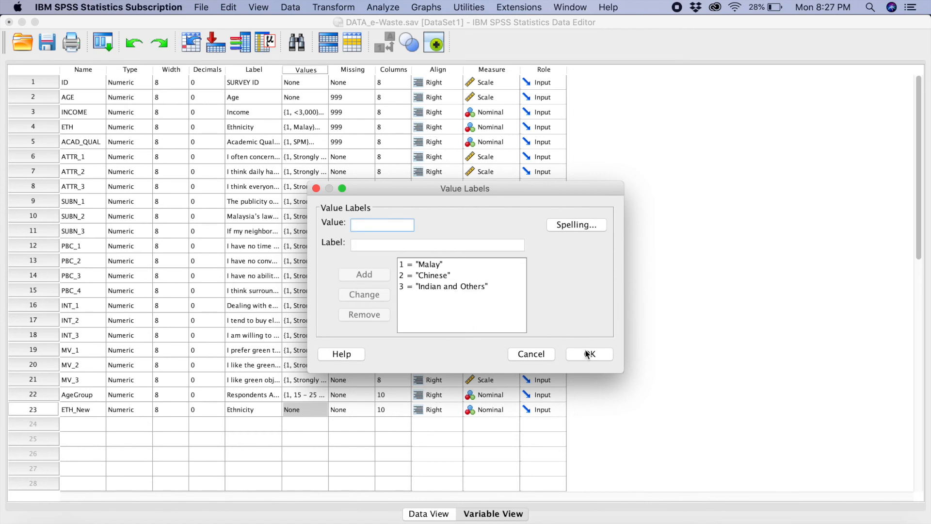
click(588, 354)
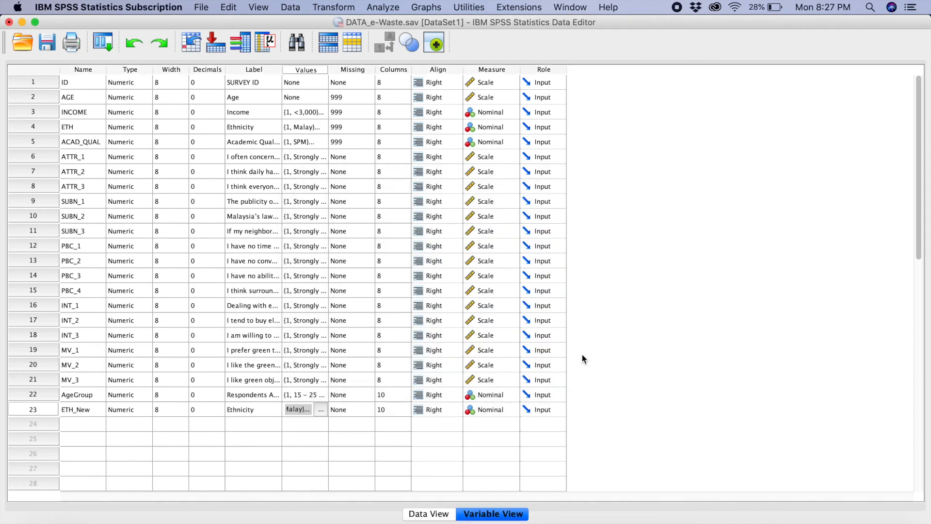
mouse_move(423, 509)
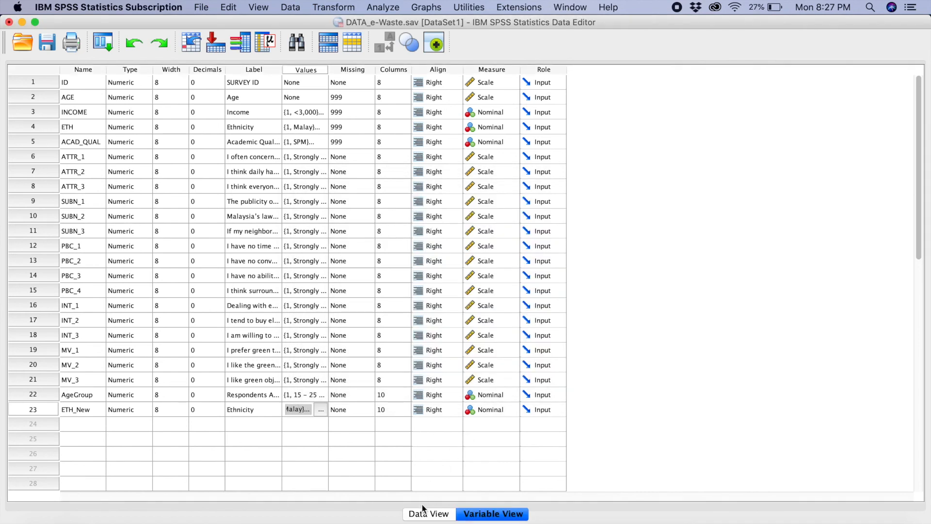
In Data View, check case 2's ETH code and scroll right to the ETH_New column.
click(427, 514)
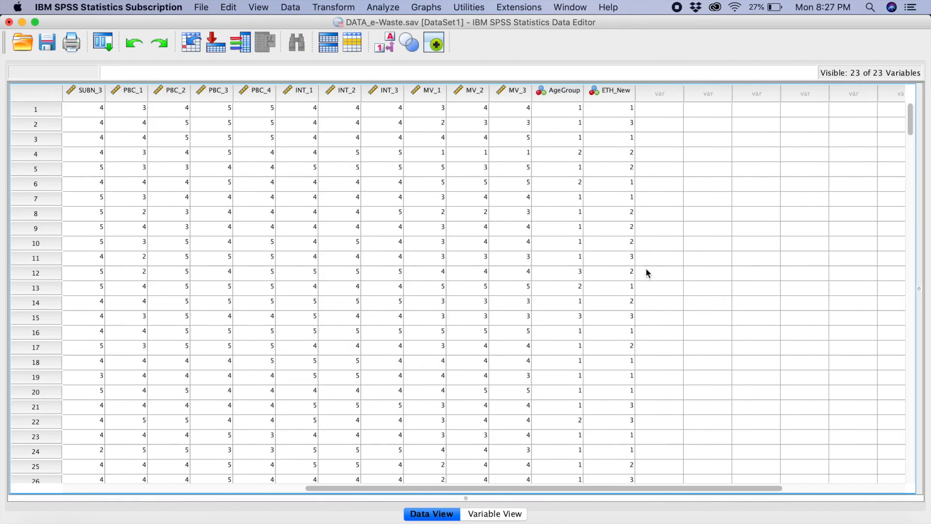
mouse_move(627, 98)
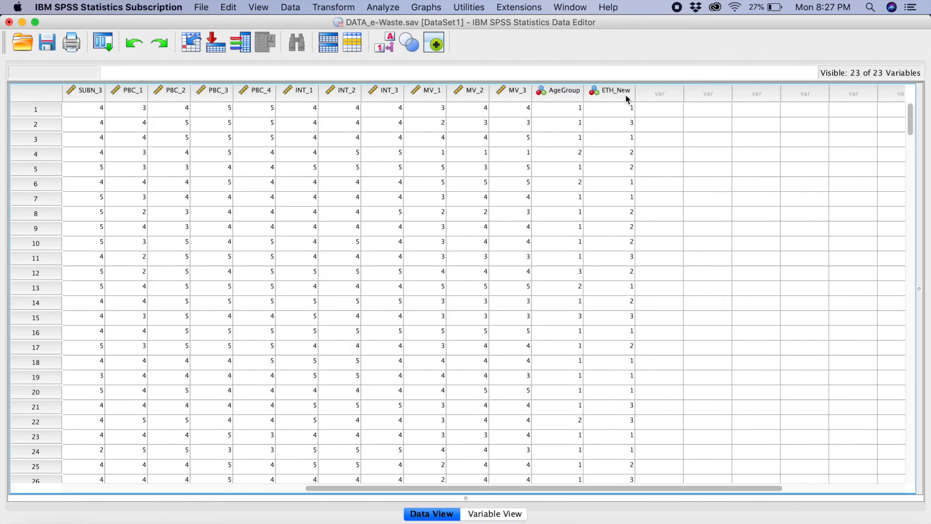
mouse_move(616, 246)
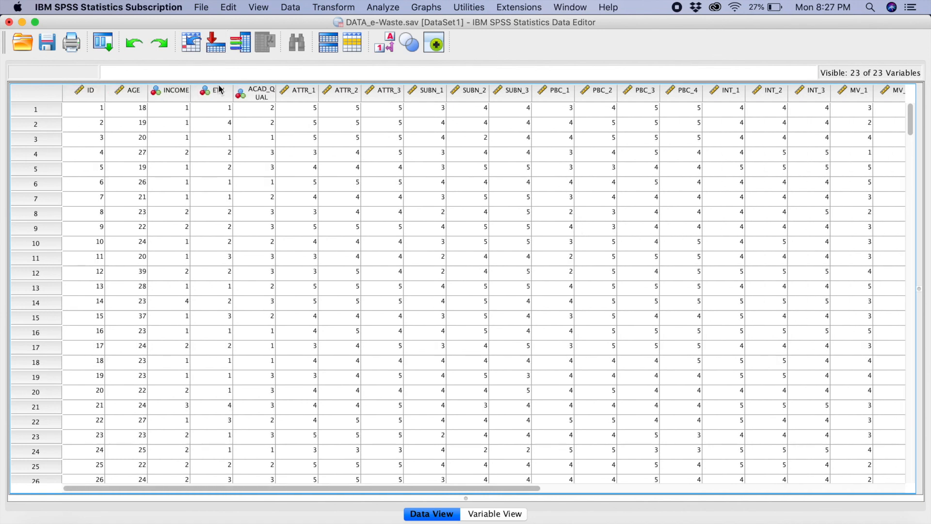
click(211, 123)
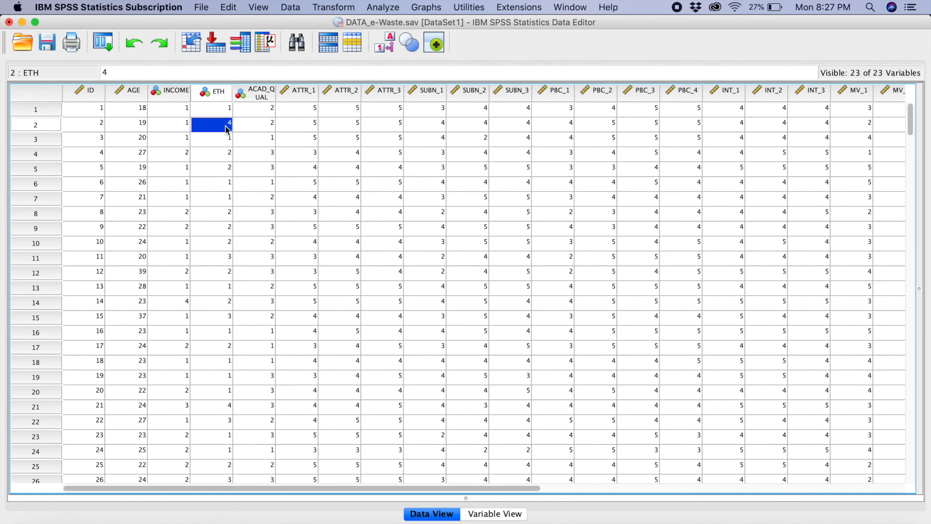
scroll(right, 3)
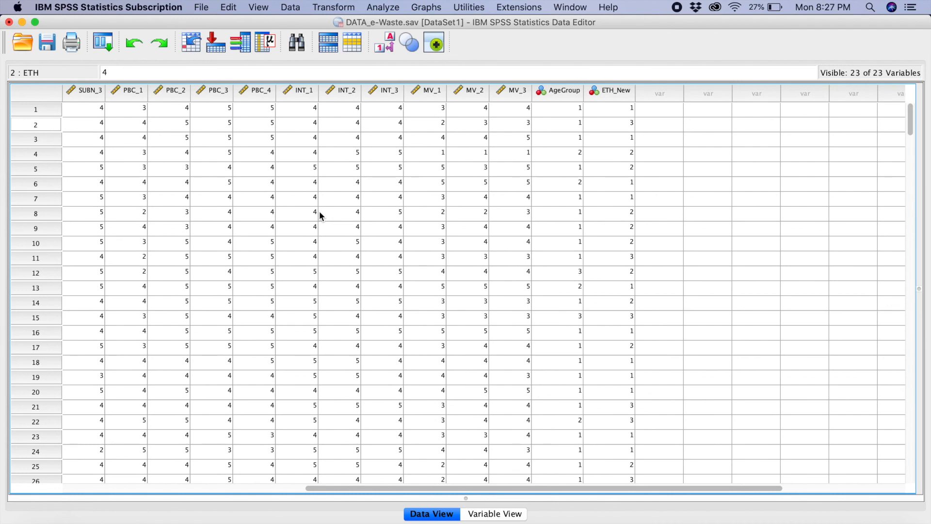